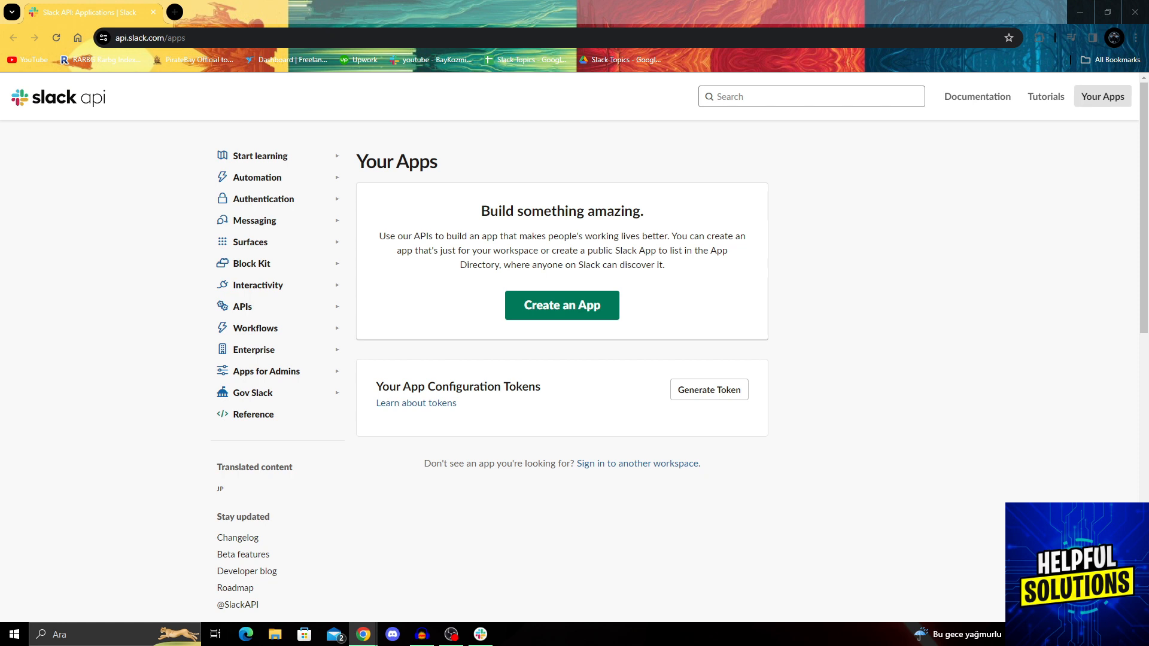
Begin a new Slack app from the Your Apps page
left_click(562, 305)
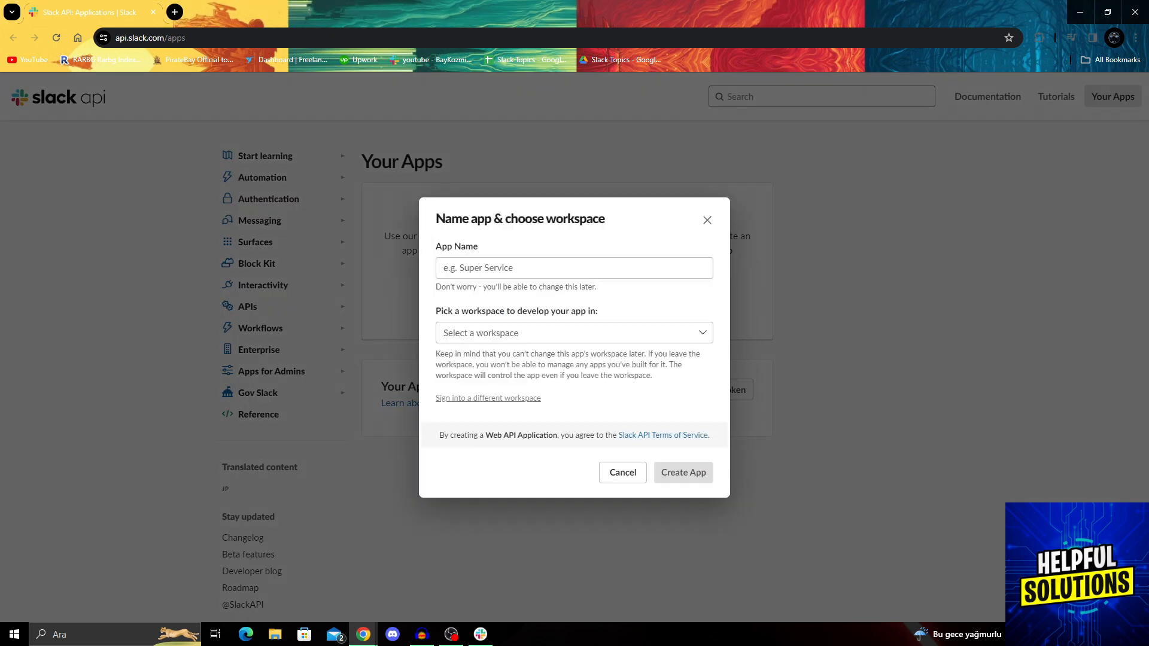
Name the app 'test', keep the BayKozmik workspace, and create it
left_click(570, 333)
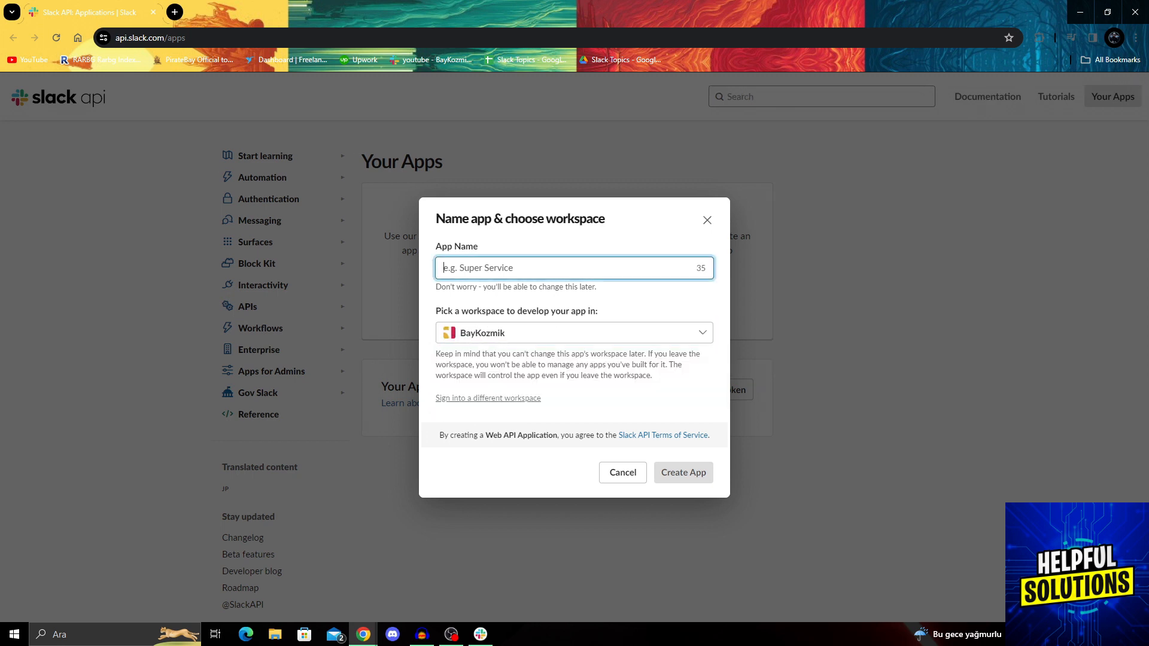
type("test")
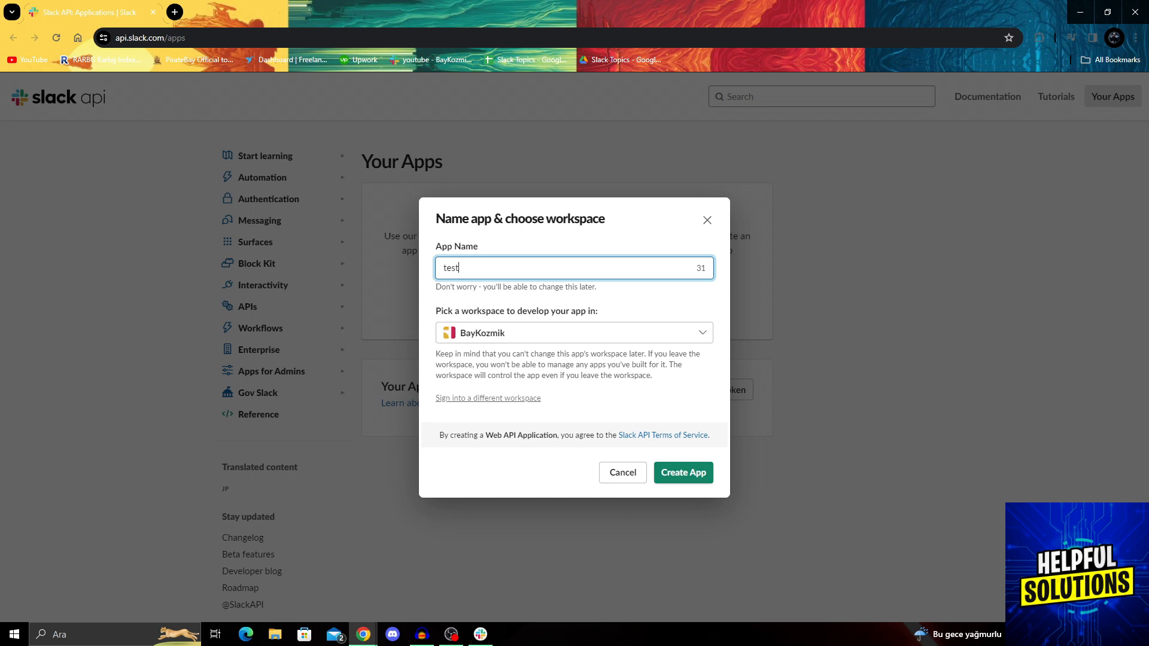
left_click(681, 473)
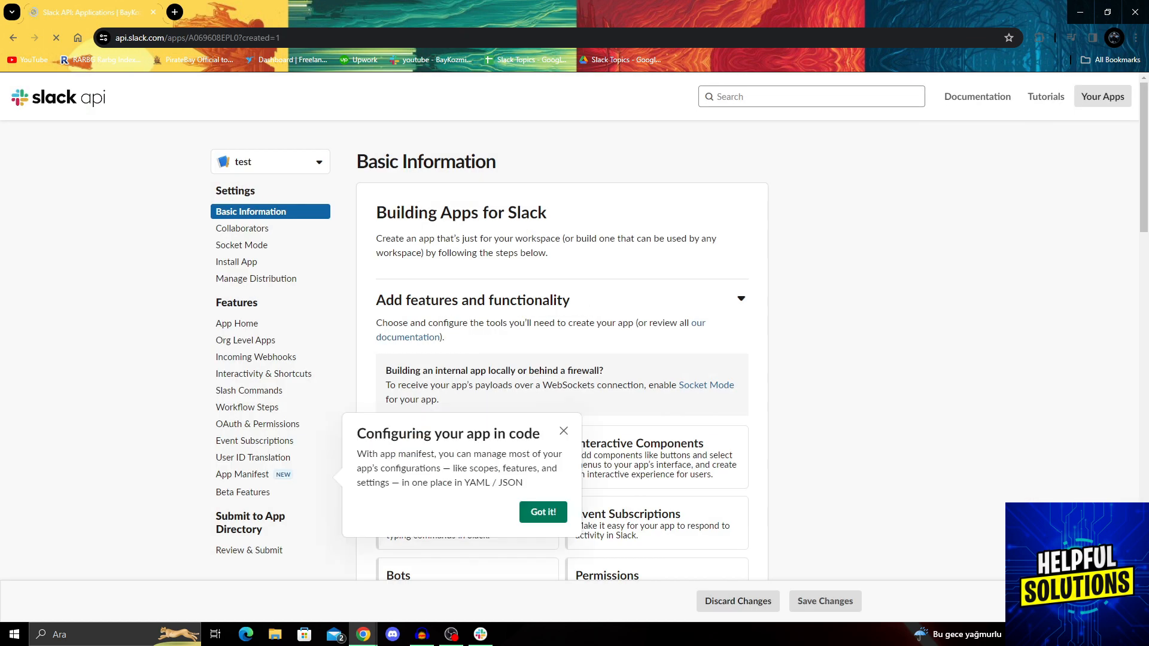
Dismiss the manifest tip and go to the test app's Incoming Webhooks feature
left_click(543, 512)
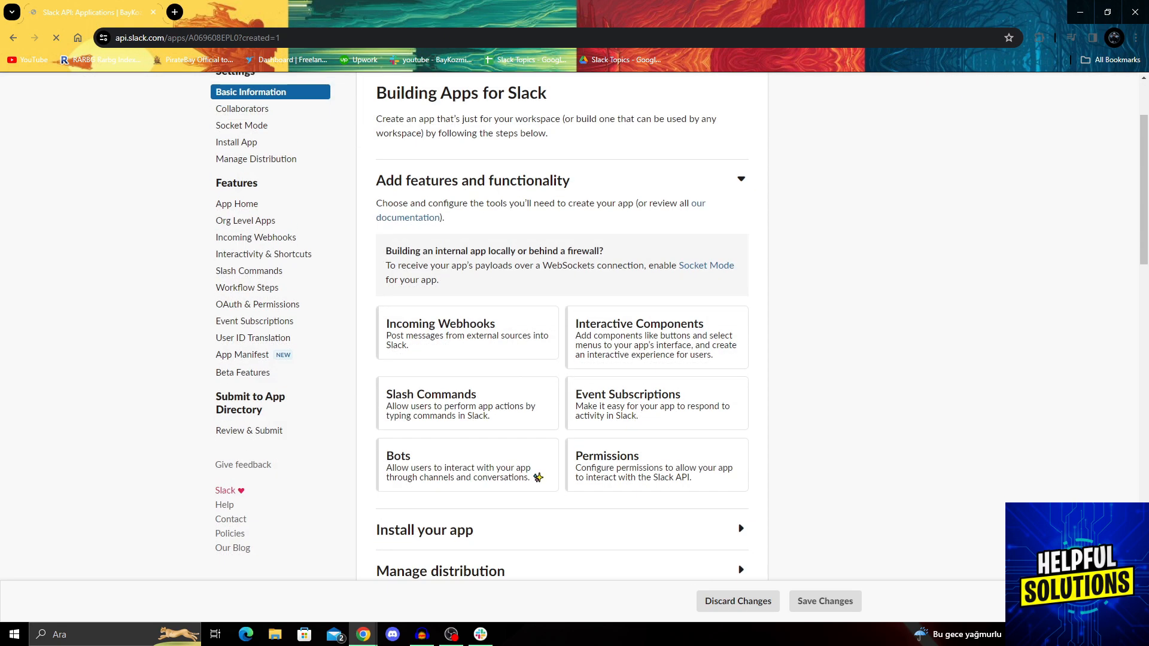
scroll("up", 3)
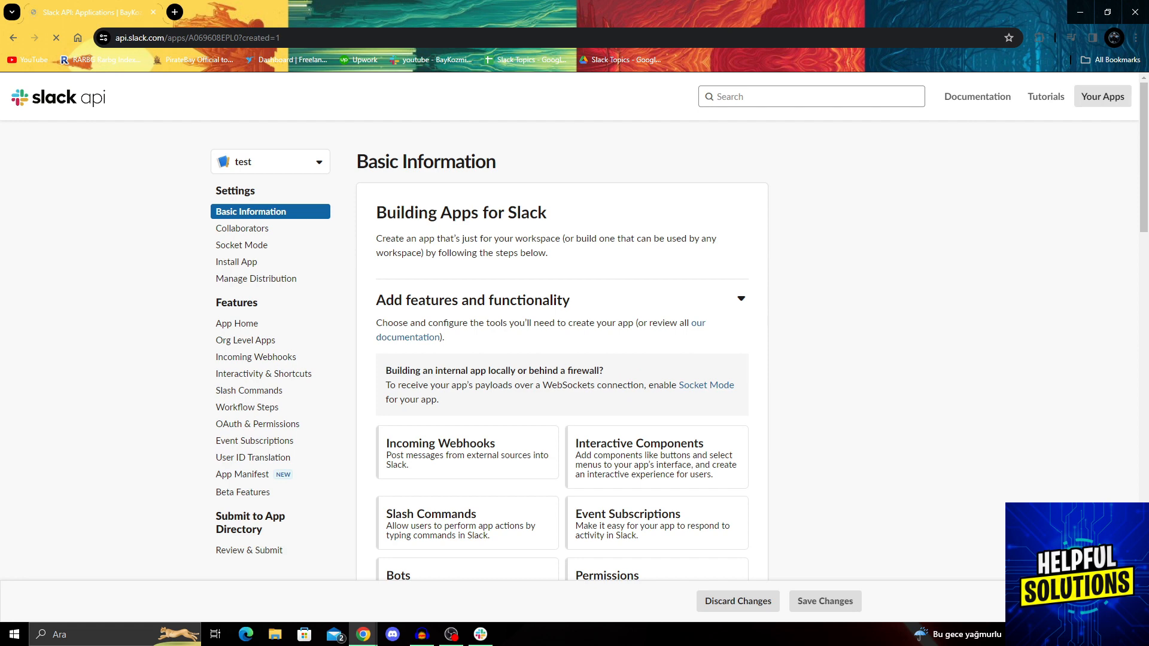
scroll("down", 3)
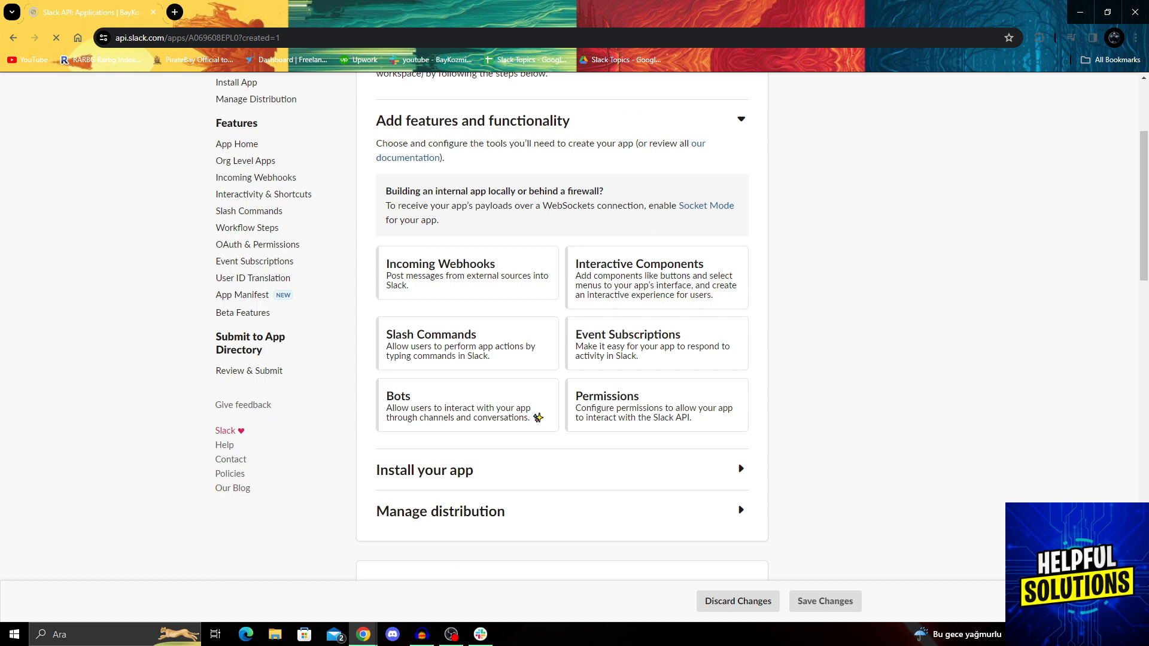
mouse_move(467, 273)
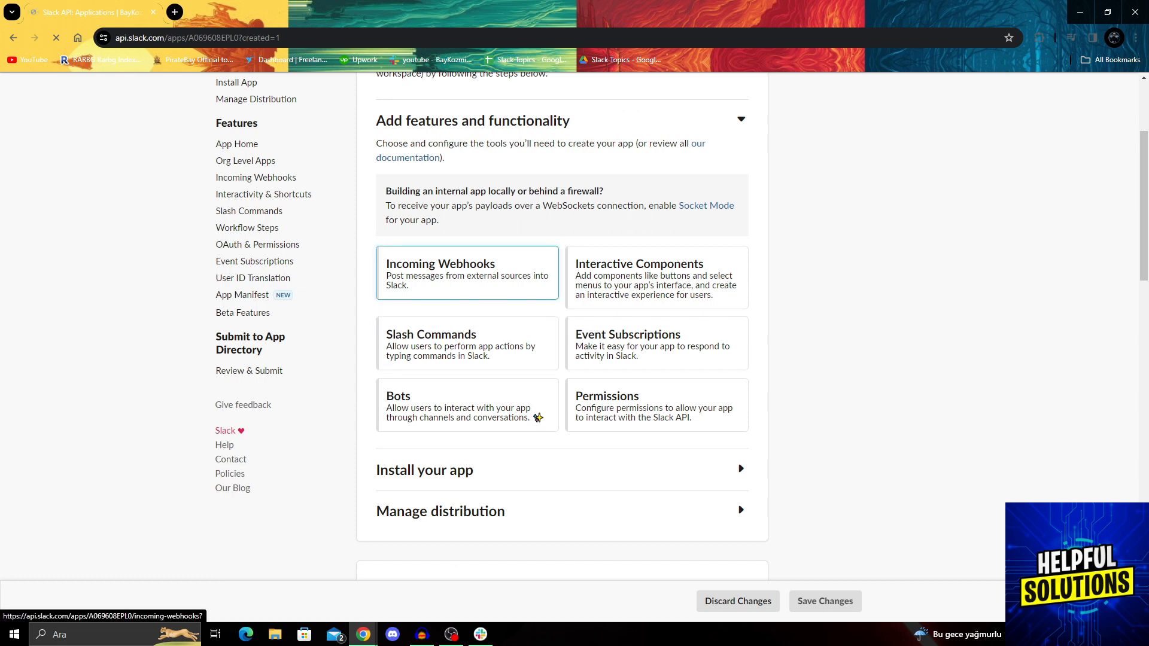
left_click(440, 273)
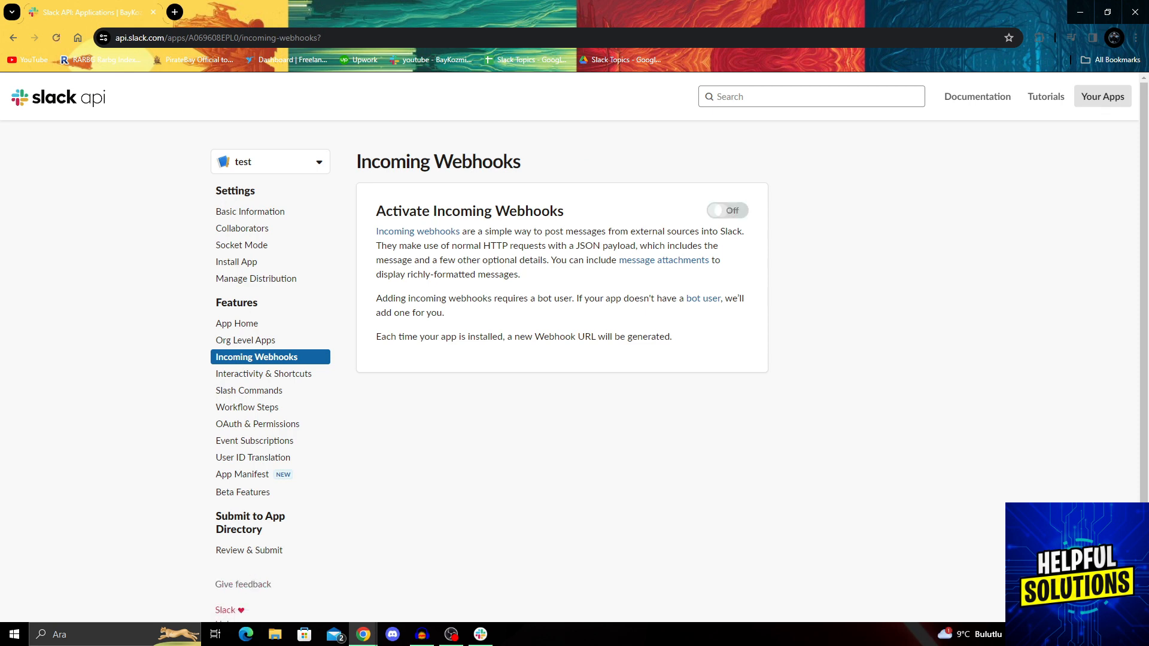
Switch Activate Incoming Webhooks on and add a new webhook to the workspace
left_click(726, 211)
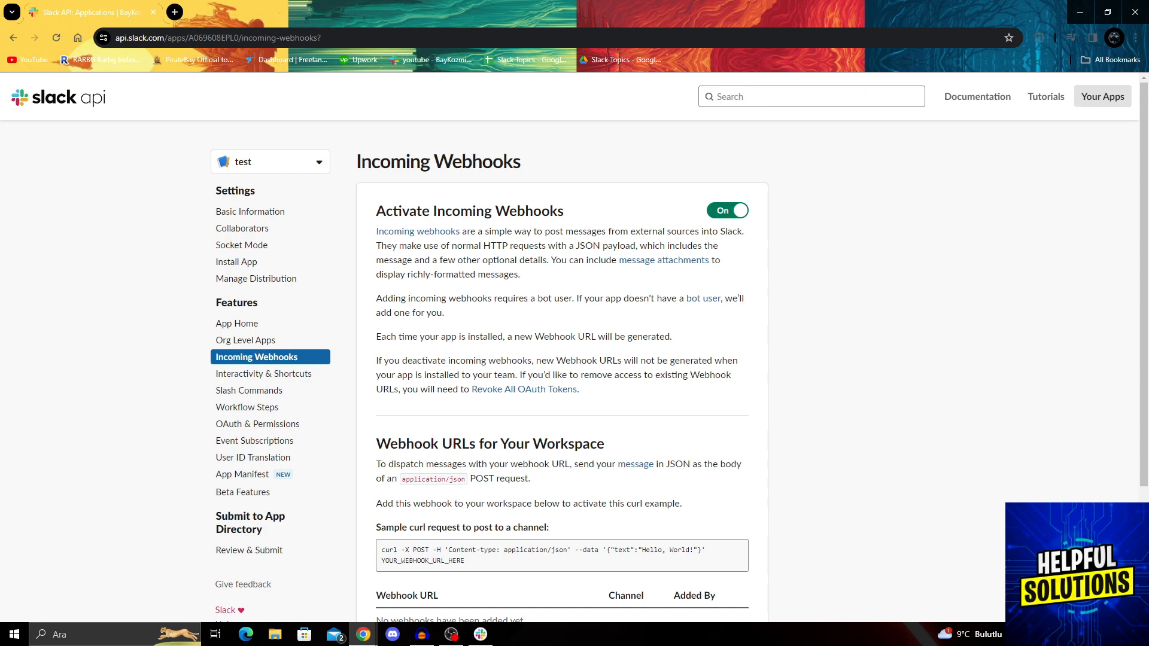
scroll("down", 3)
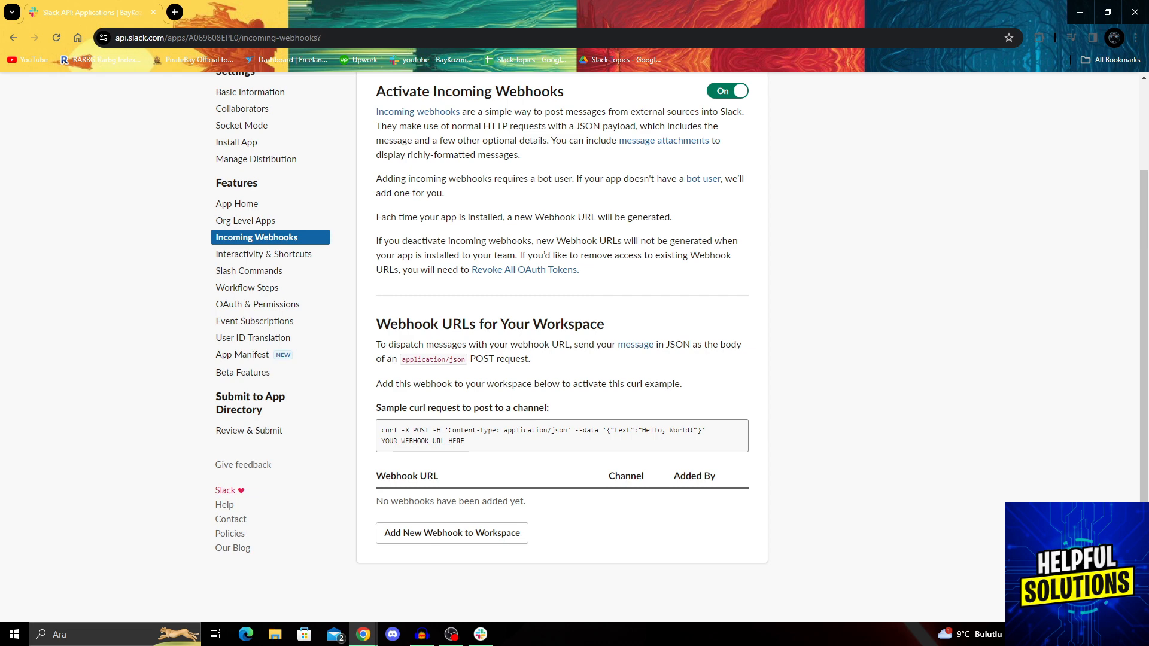
mouse_move(451, 533)
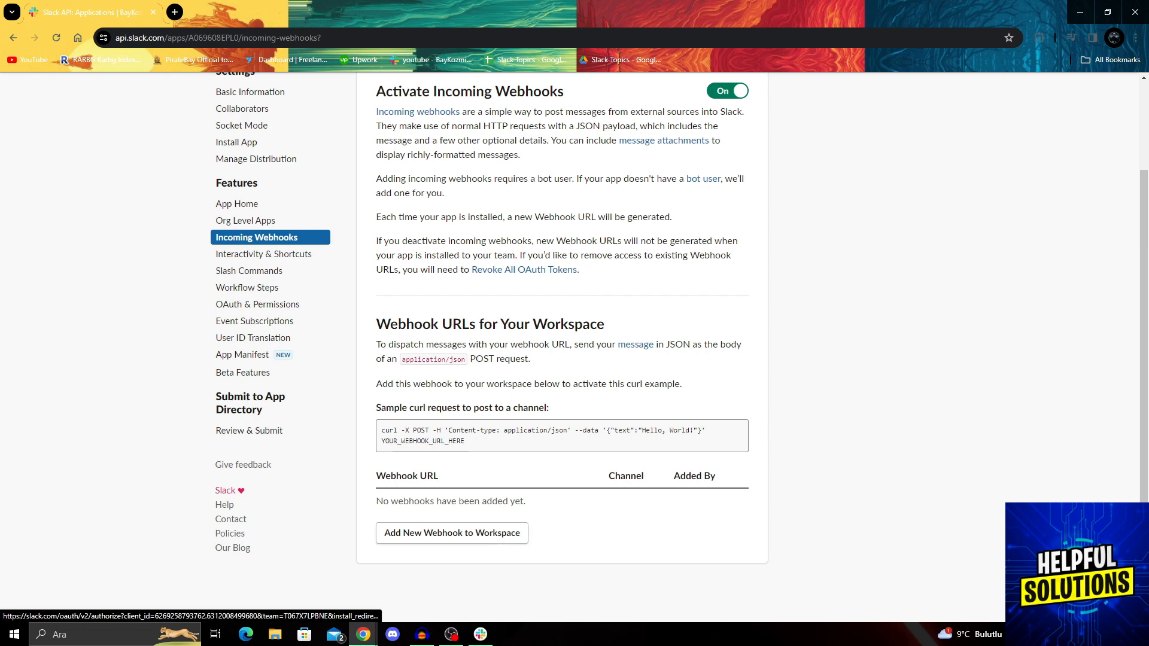
left_click(451, 533)
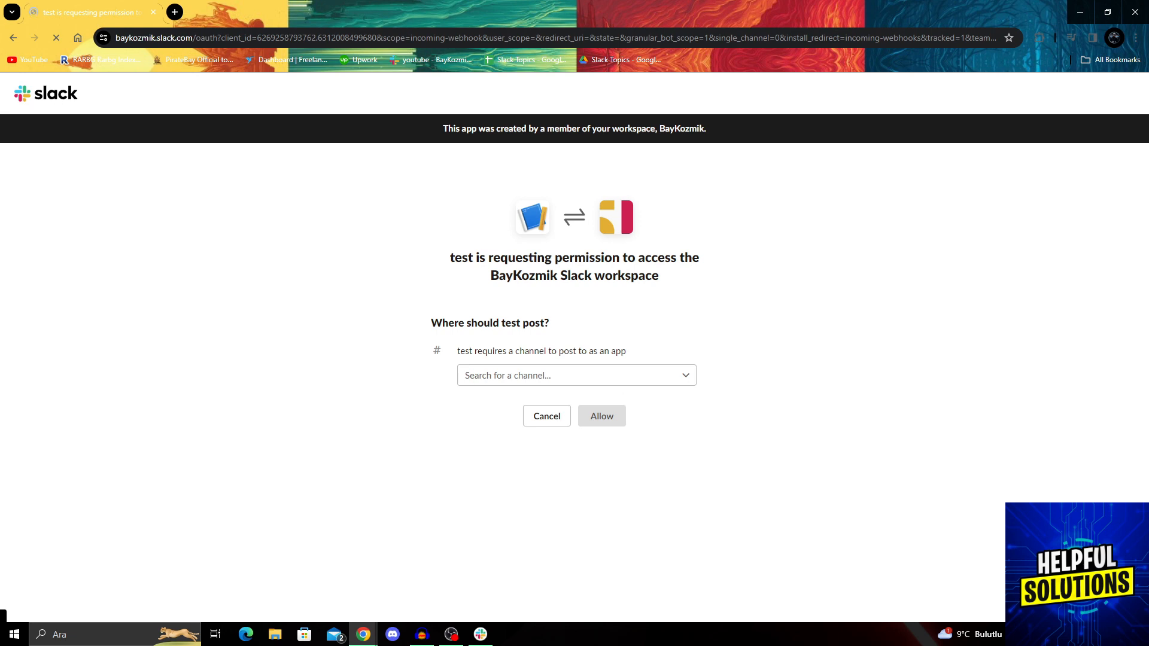
Choose #no-more-new-channel as the posting channel and allow the app
left_click(575, 375)
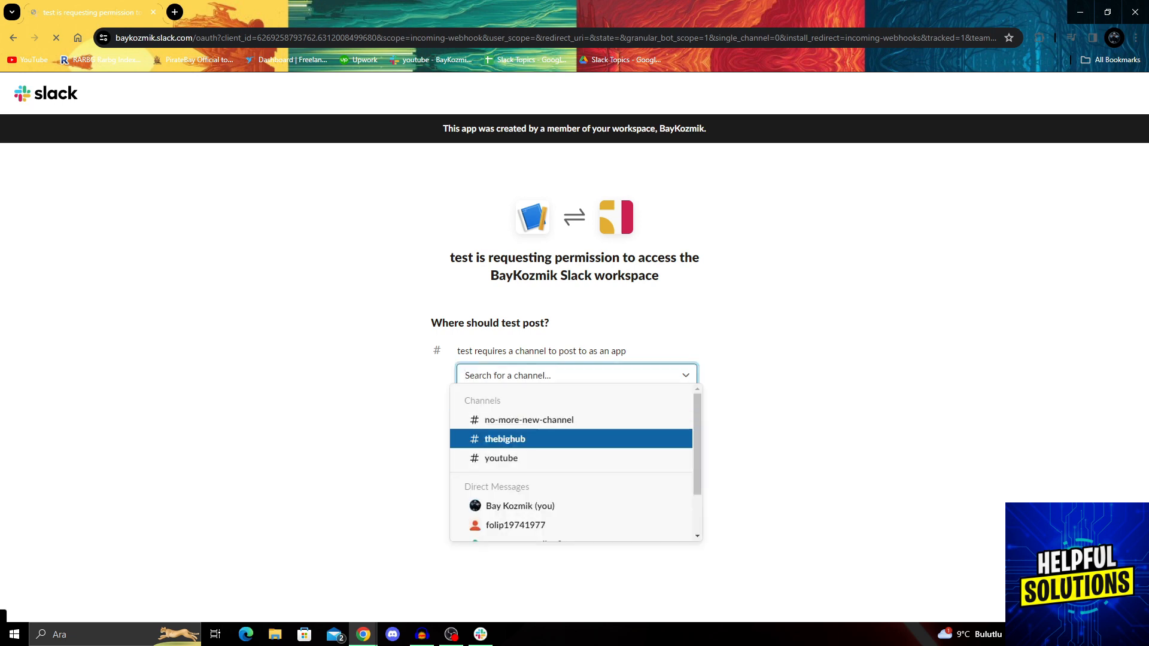
left_click(528, 421)
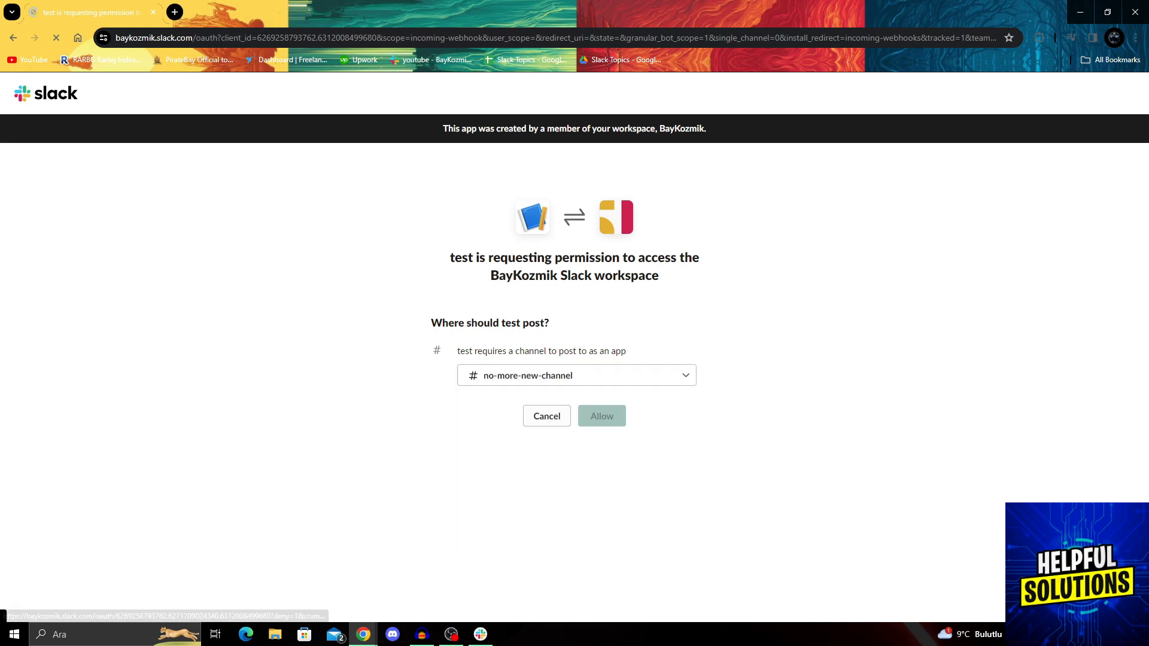
left_click(601, 415)
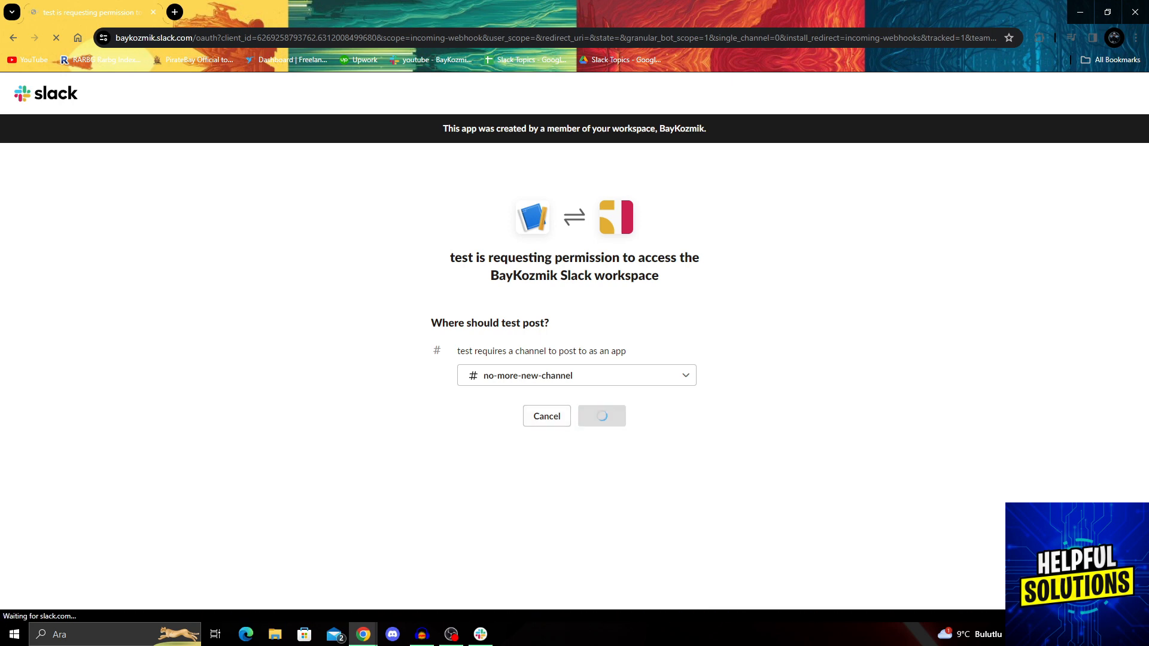
left_click(600, 415)
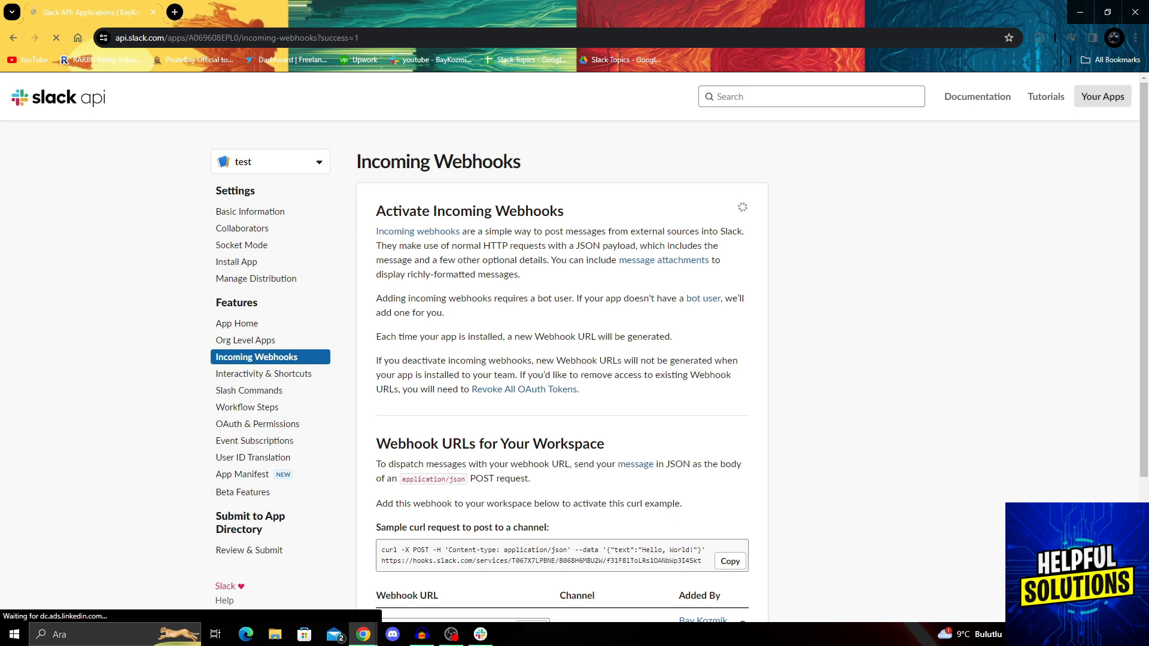
Select and copy the generated webhook URL for #no-more-new-channel
left_click(726, 211)
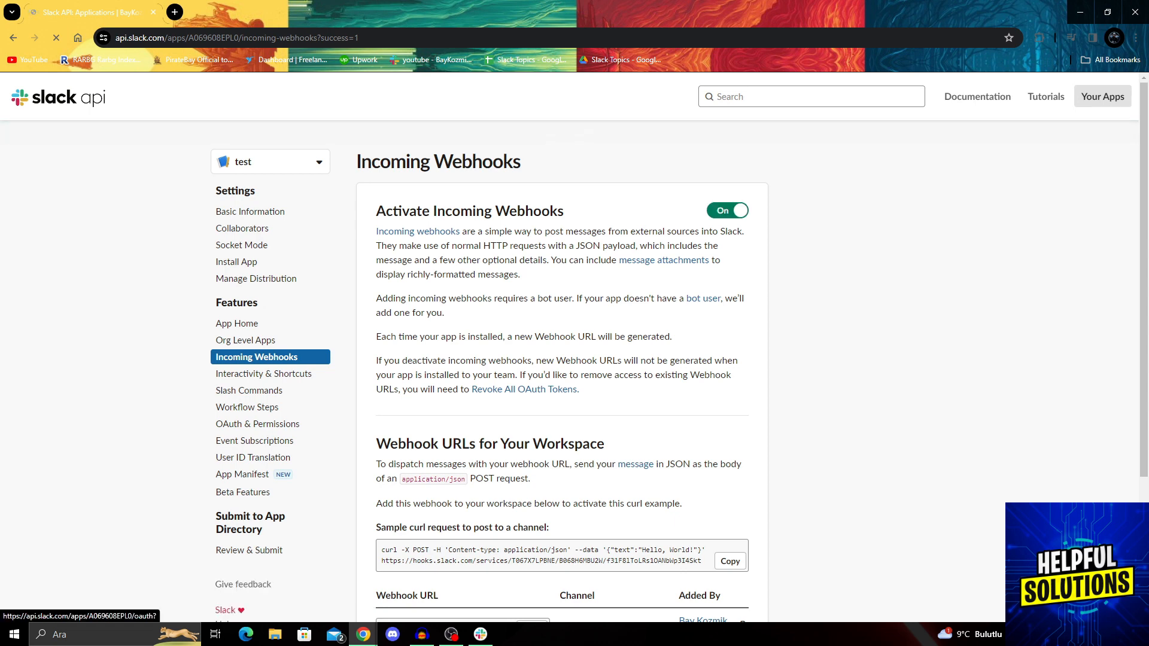
scroll("down", 3)
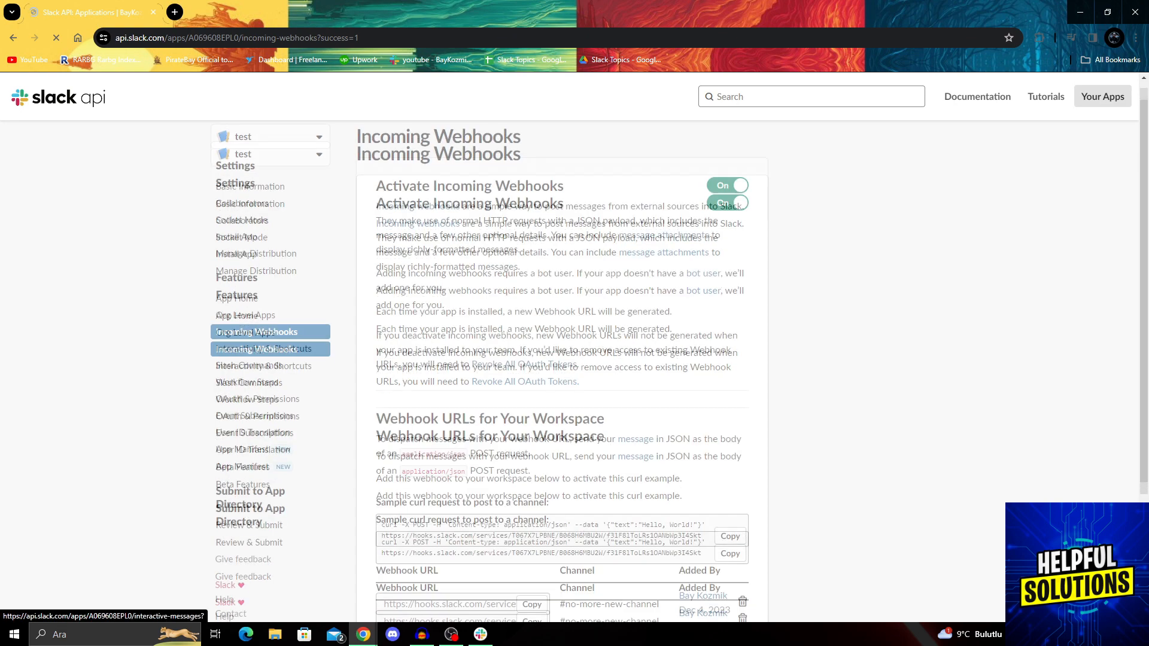
scroll("down", 3)
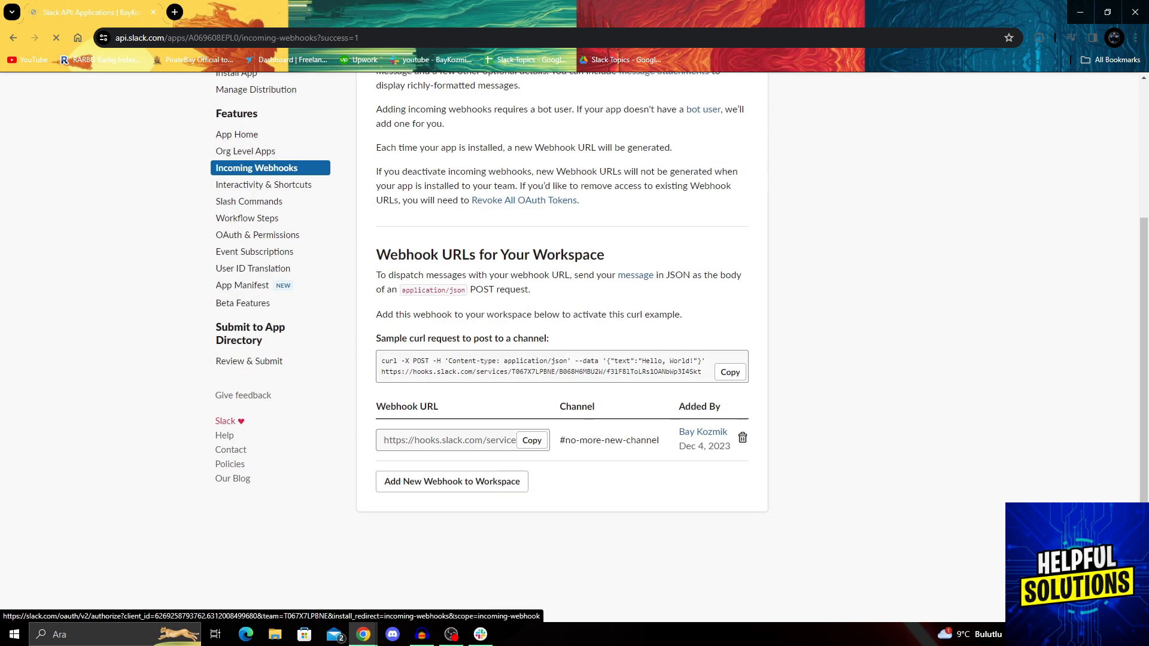
triple_click(449, 440)
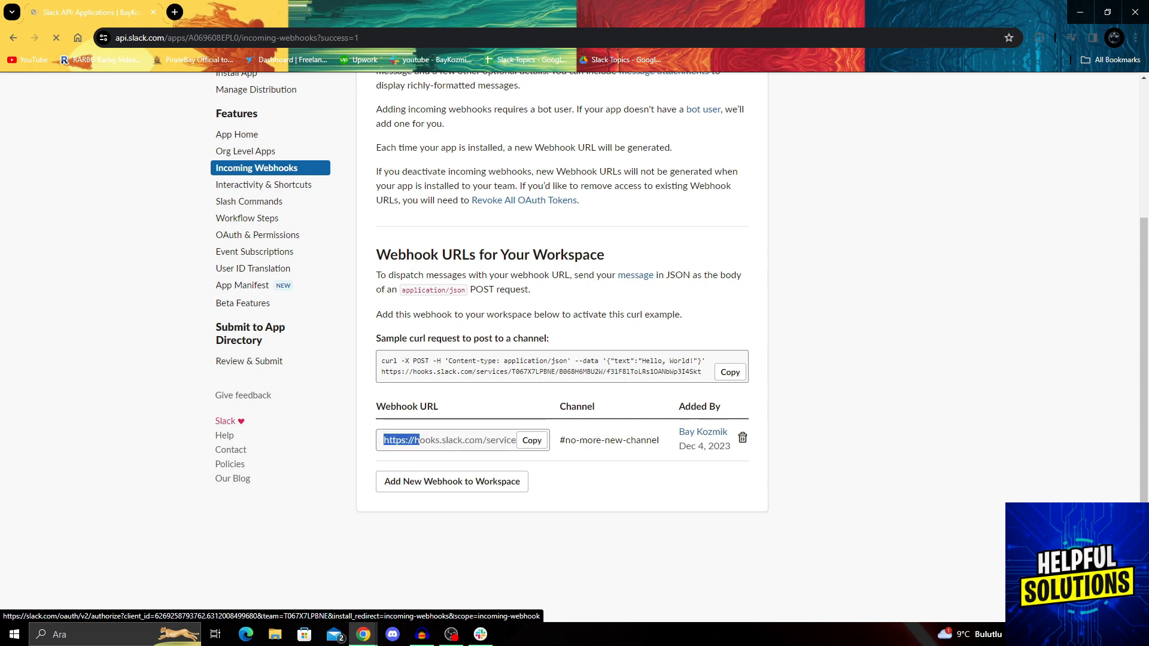
double_click(608, 439)
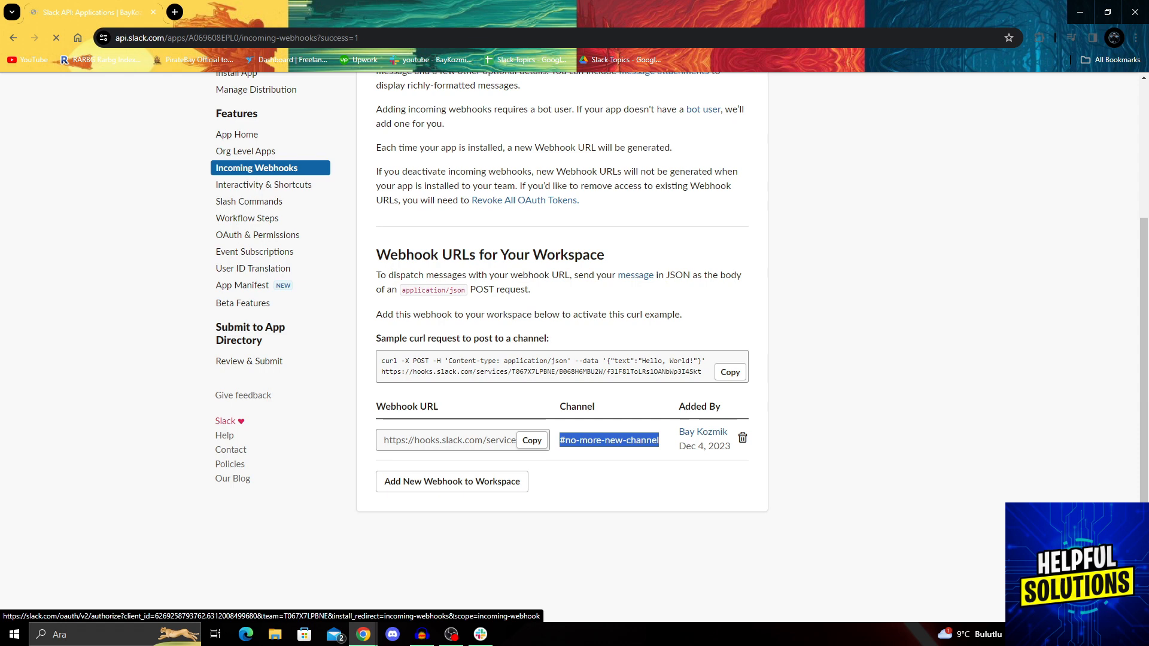
left_click(531, 440)
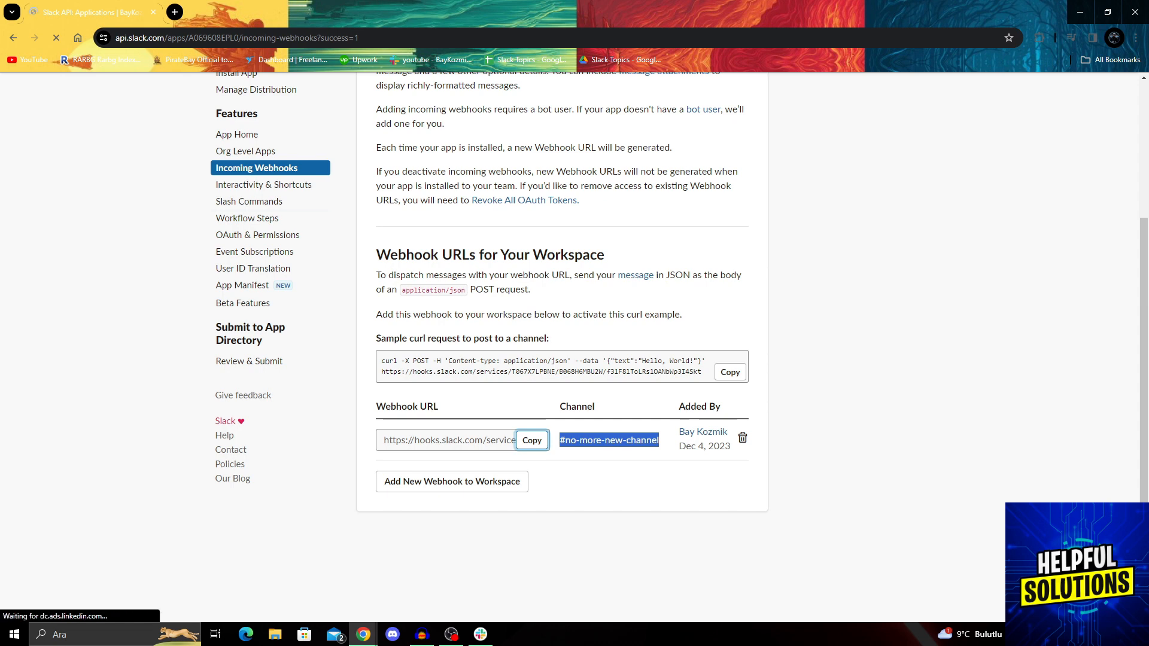
Paste the hooks.slack.com webhook URL into a new tab, then switch to the Slack app
left_click(174, 12)
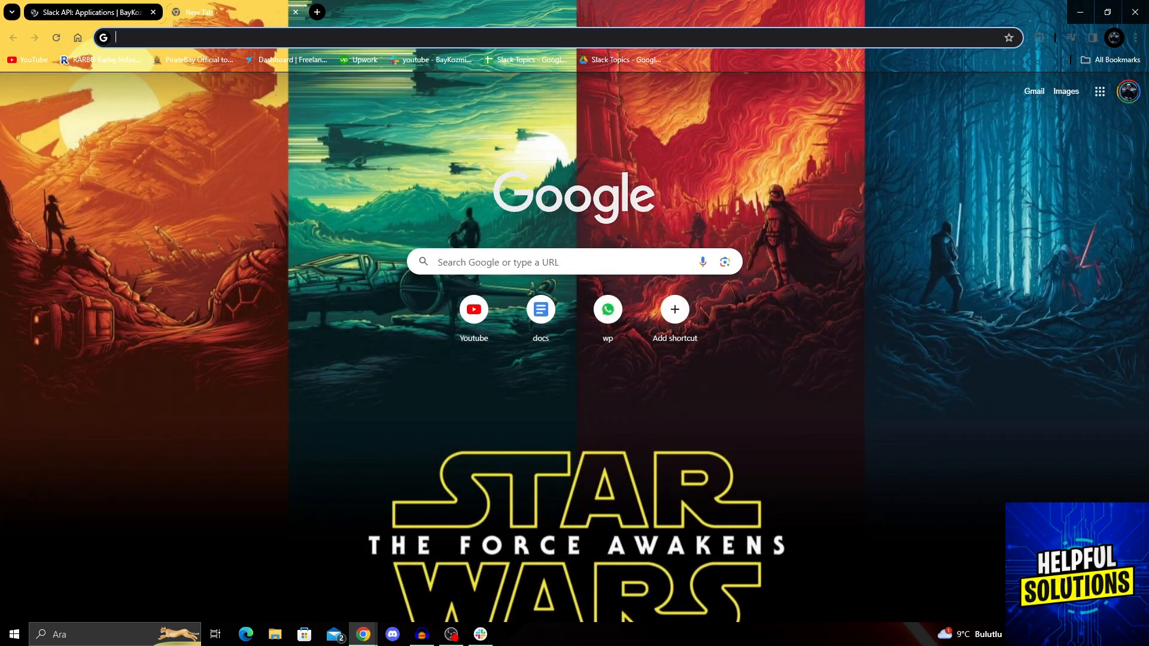
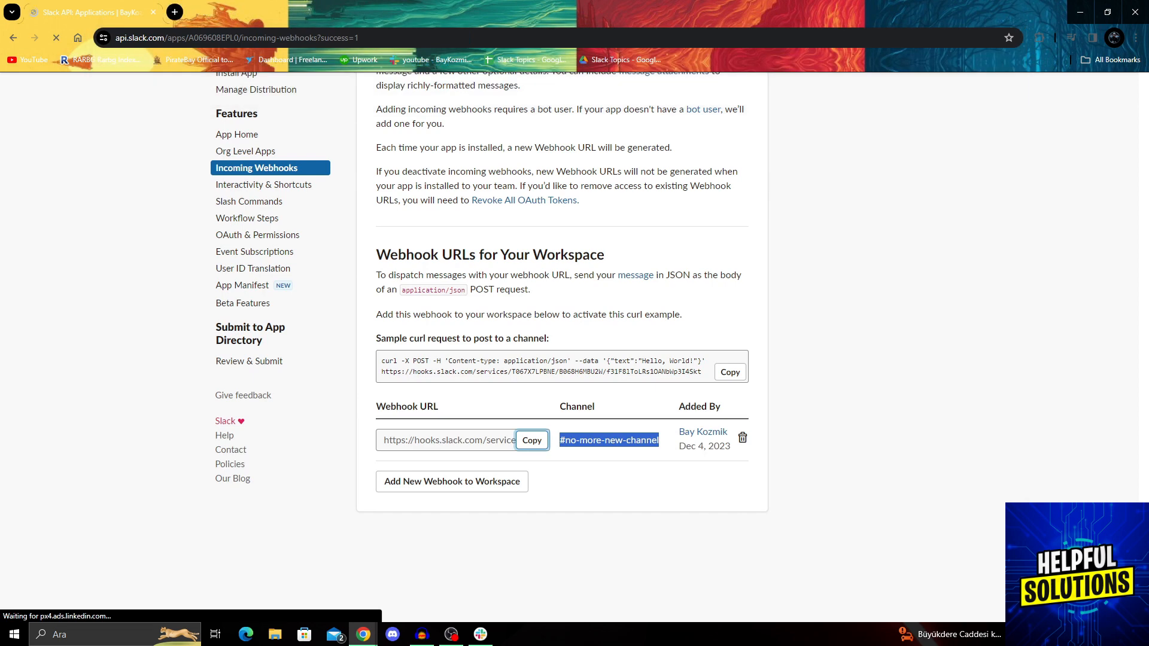
left_click(480, 635)
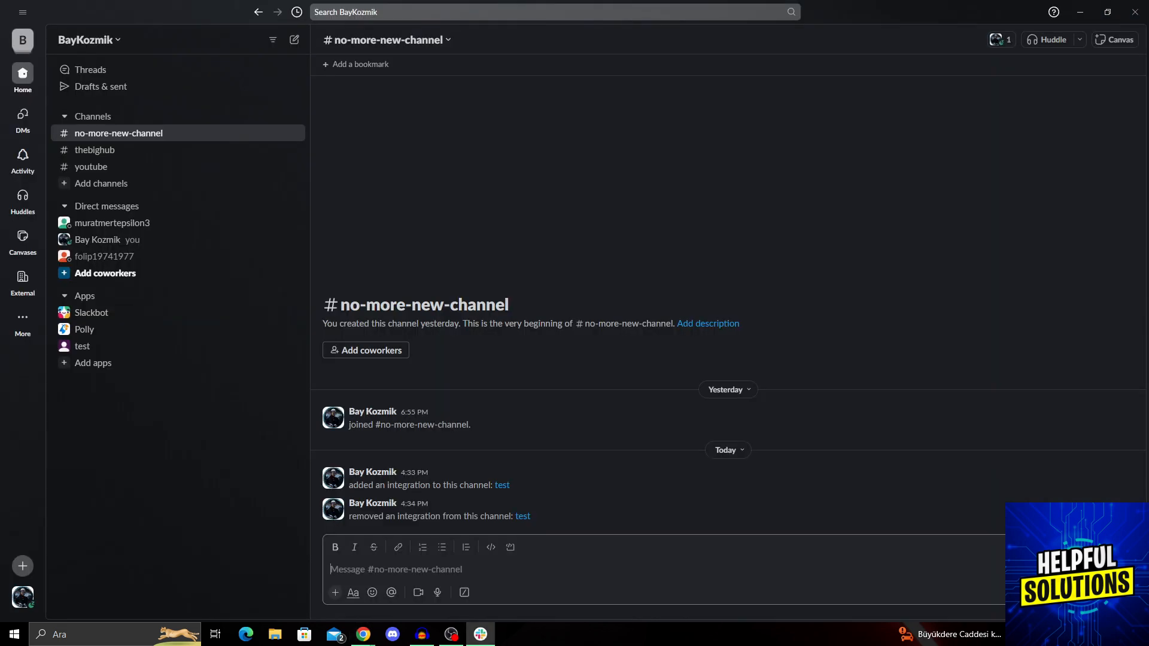